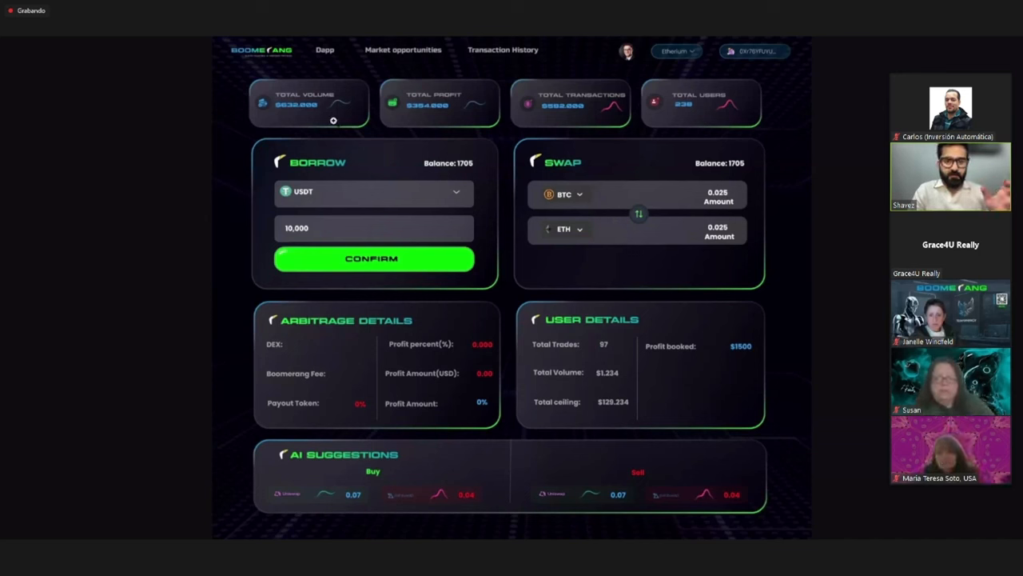
mouse_move(536, 358)
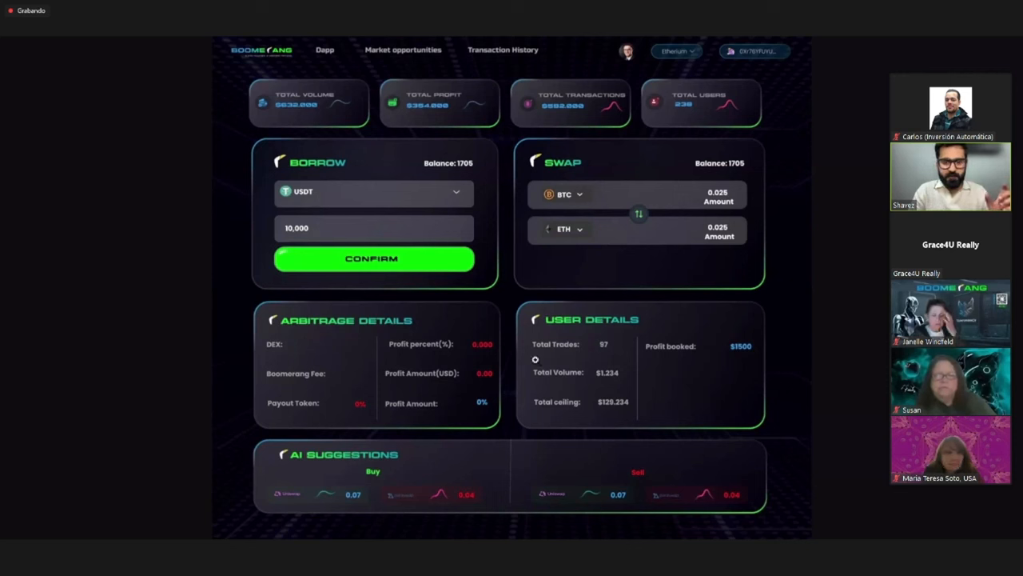
mouse_move(527, 353)
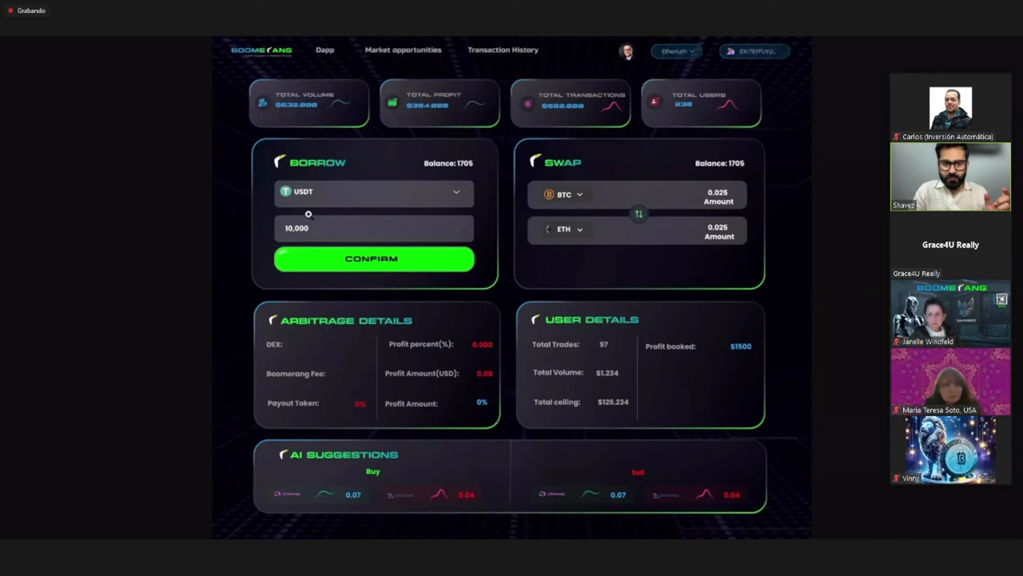
mouse_move(371, 38)
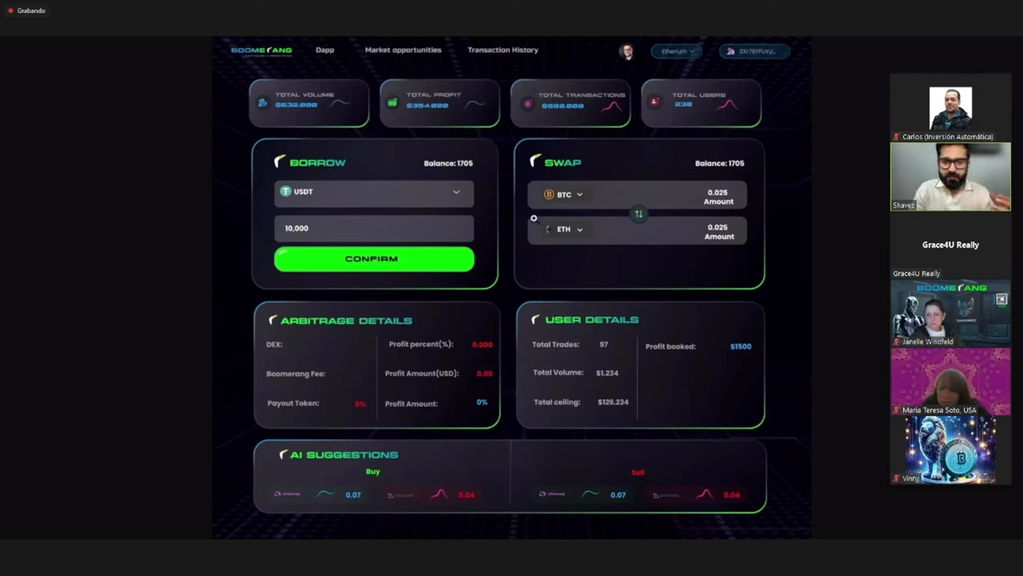
mouse_move(582, 222)
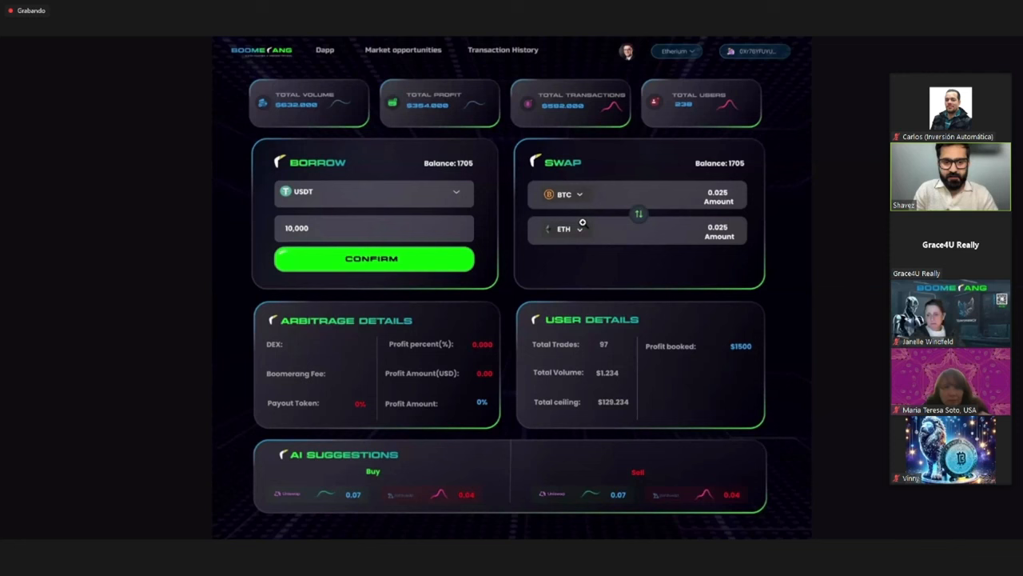
mouse_move(430, 342)
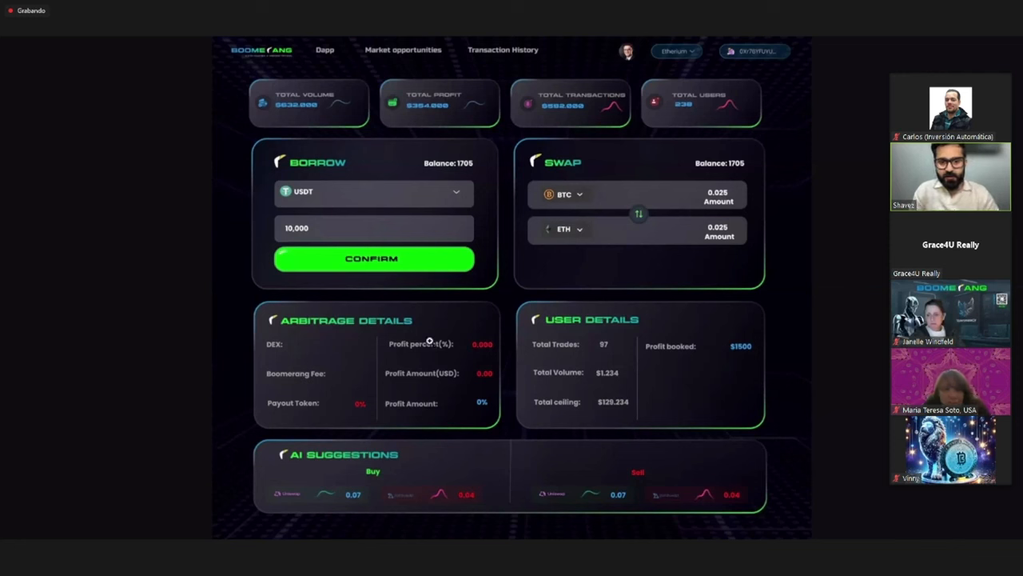
mouse_move(293, 346)
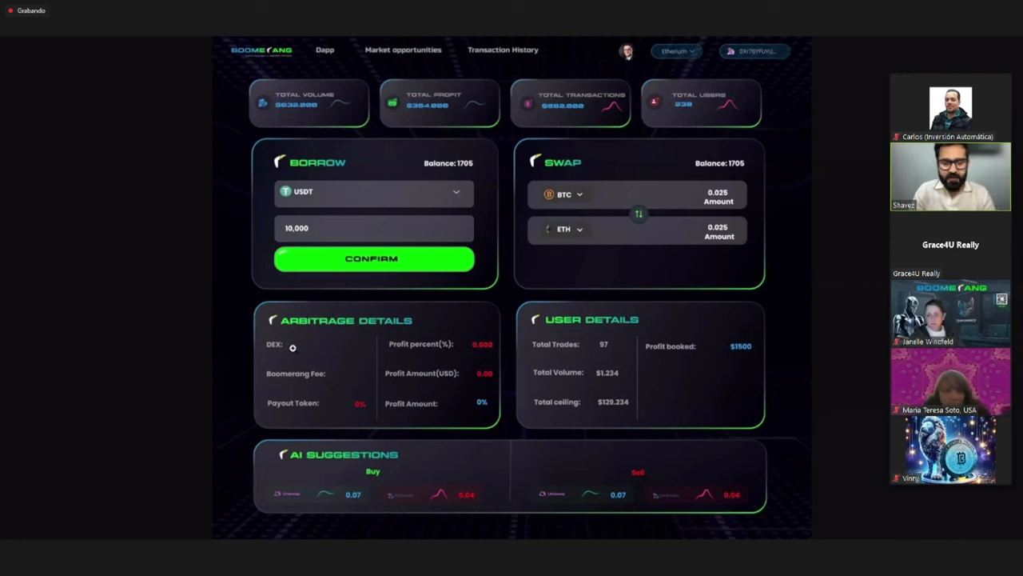
mouse_move(320, 382)
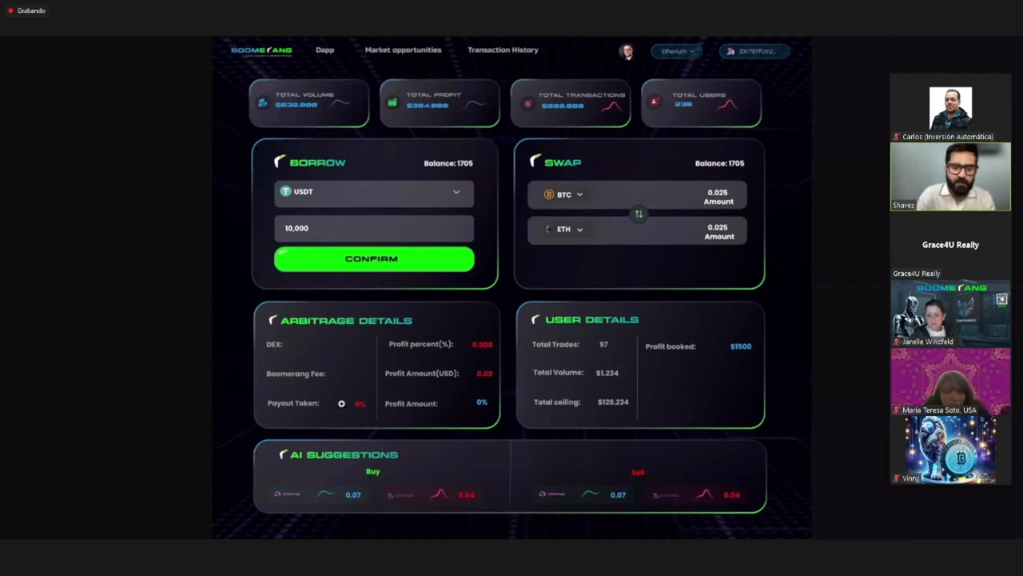
mouse_move(467, 348)
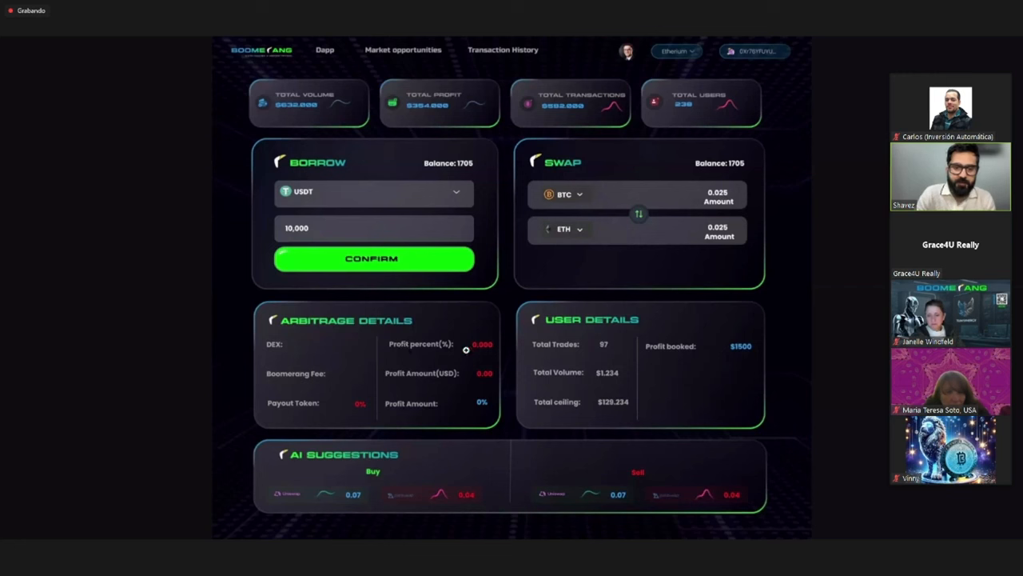
mouse_move(460, 383)
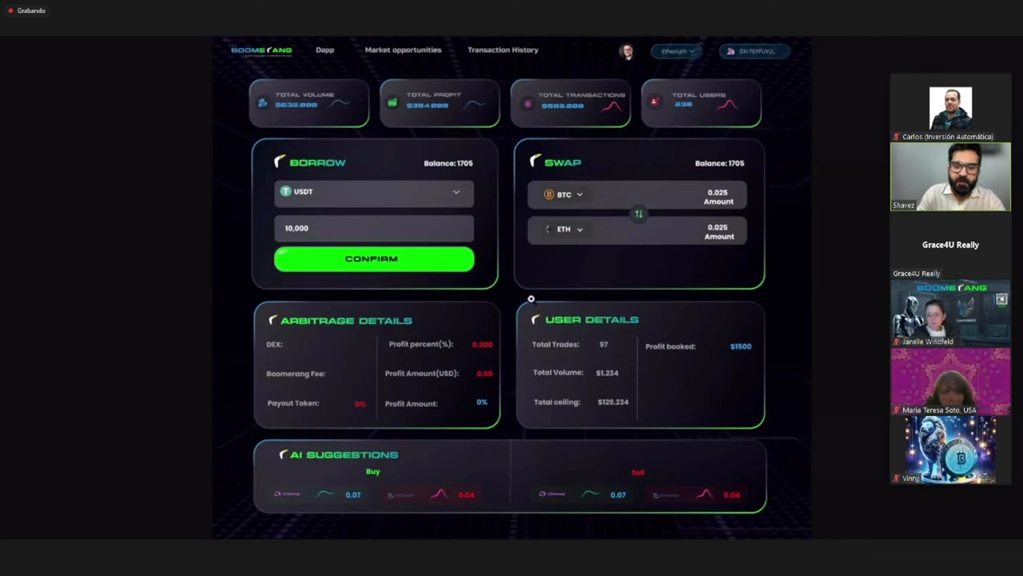
mouse_move(556, 419)
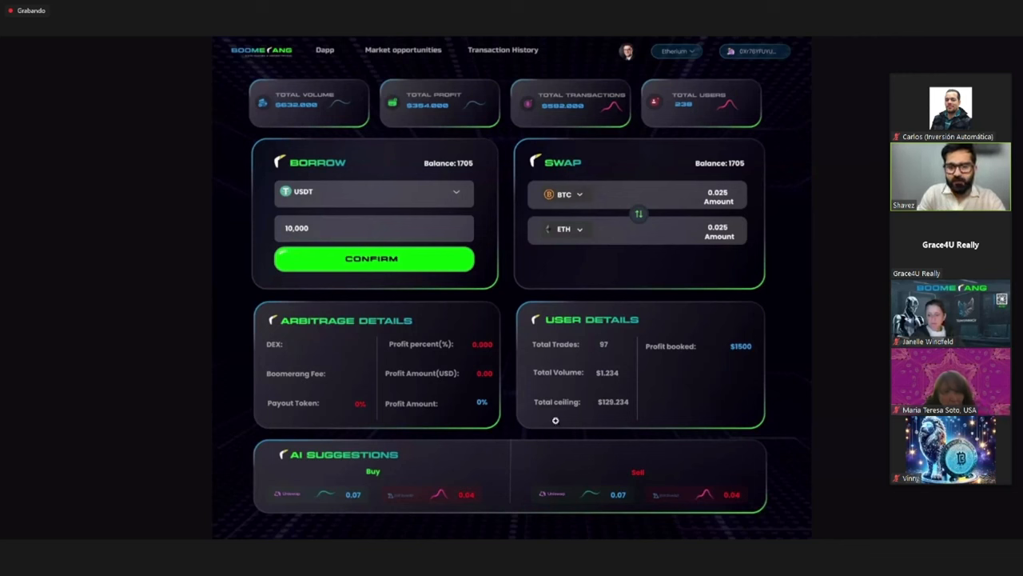
mouse_move(311, 40)
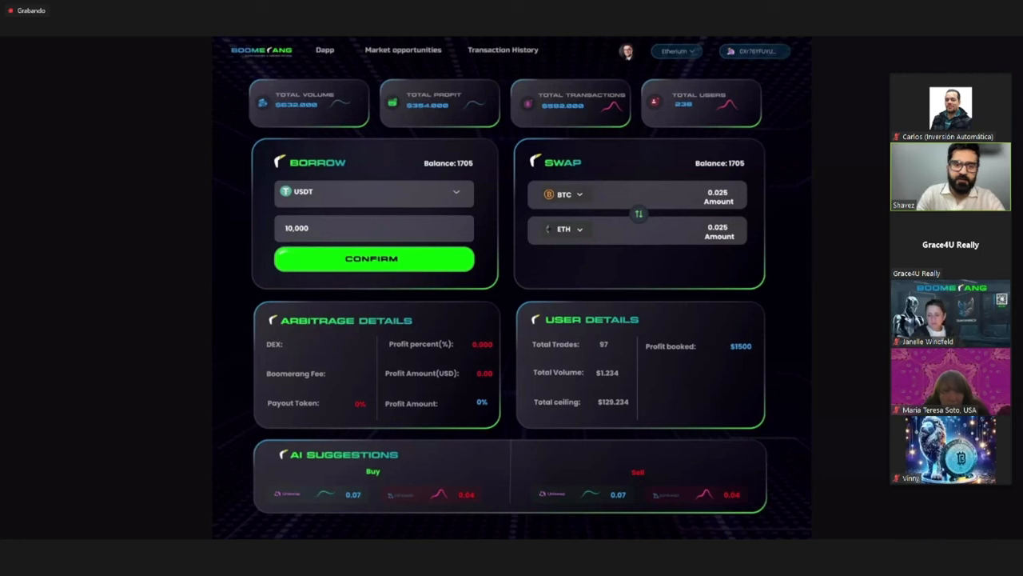
mouse_move(383, 40)
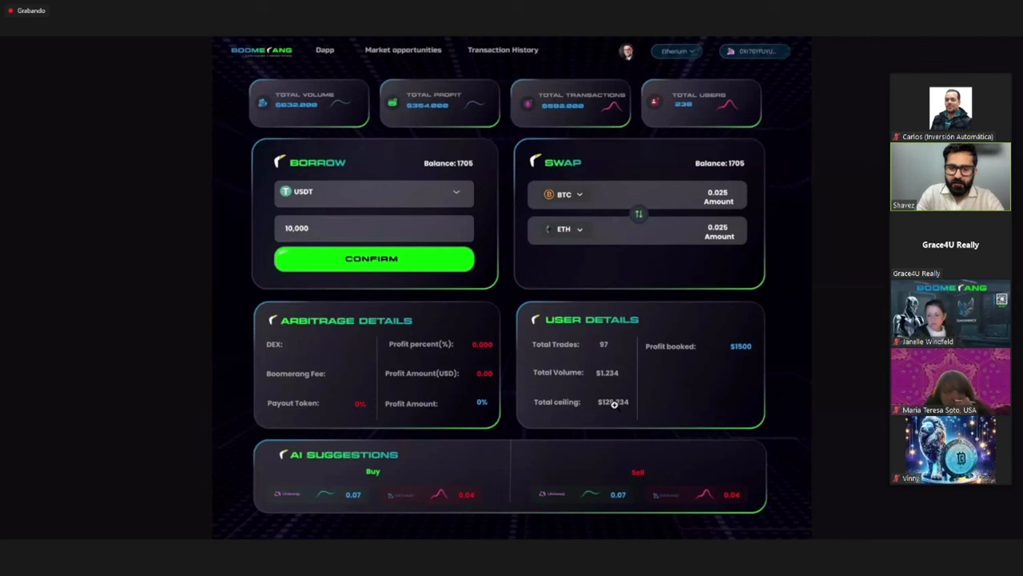
mouse_move(716, 346)
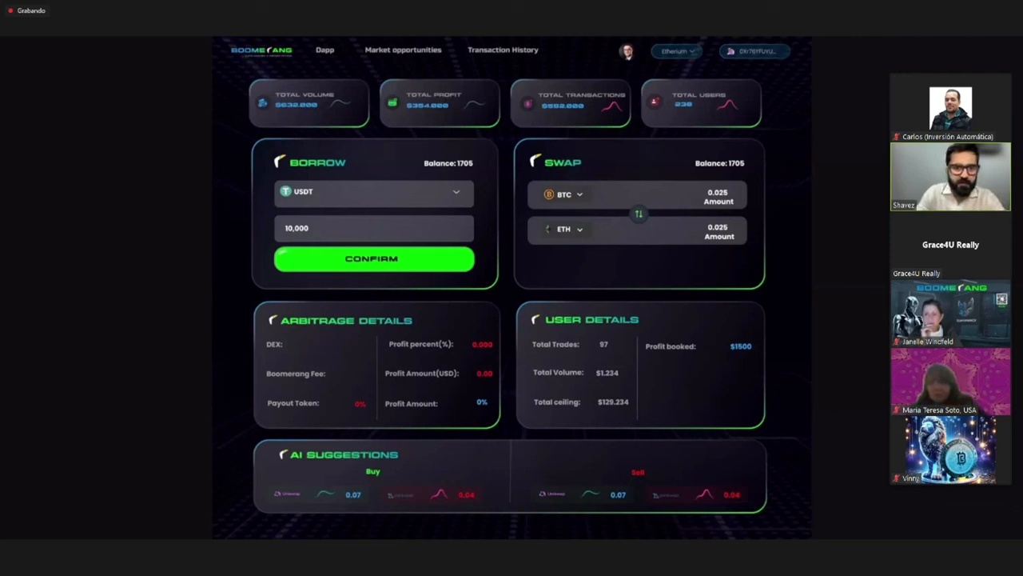
mouse_move(636, 387)
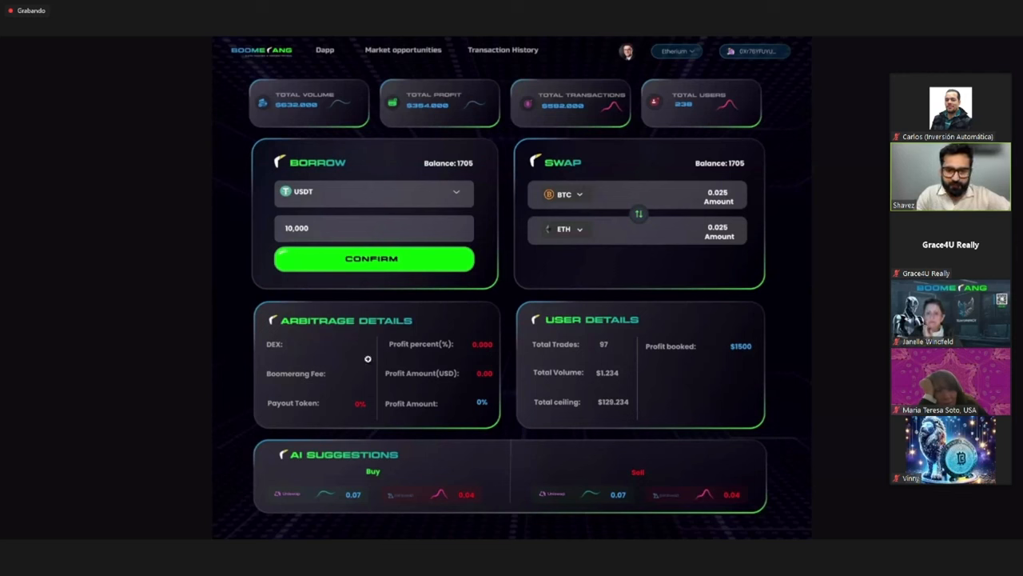
mouse_move(214, 129)
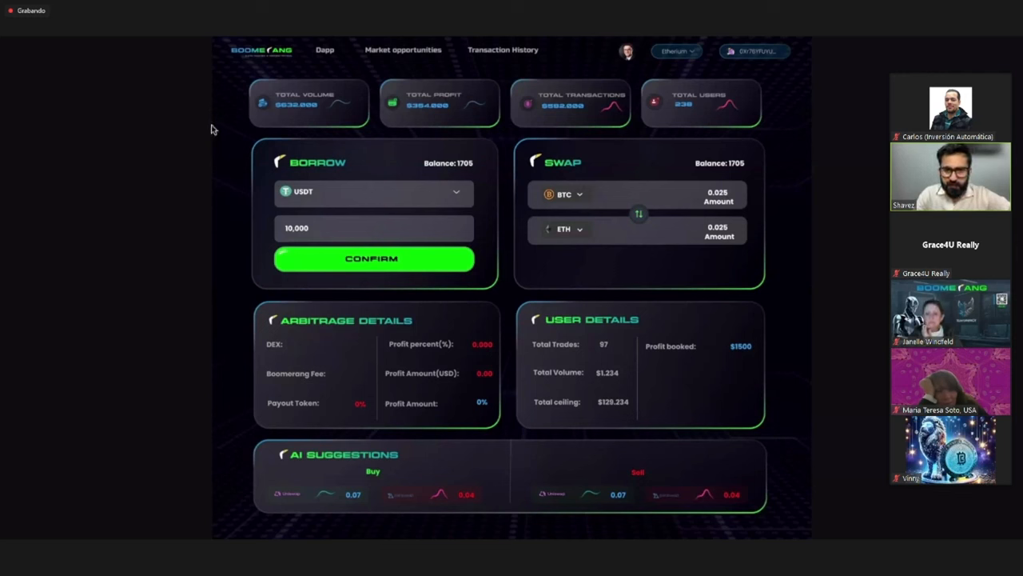